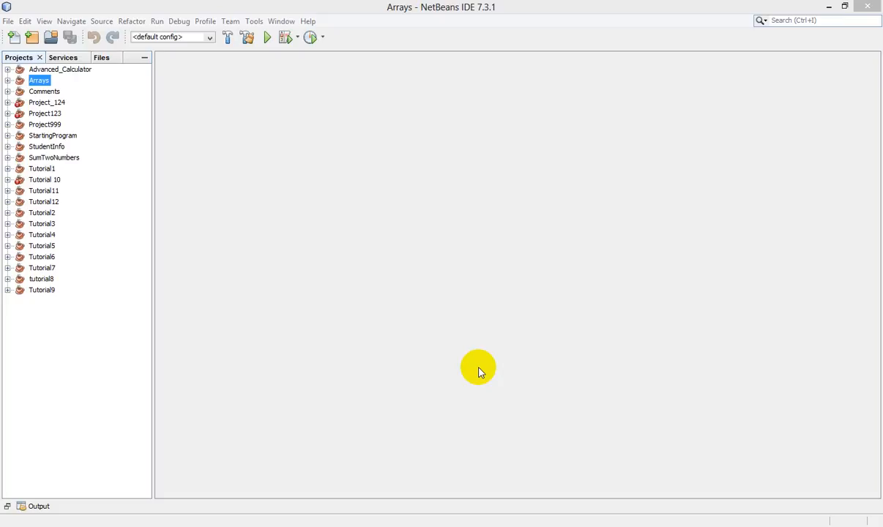
pyautogui.moveTo(366, 337)
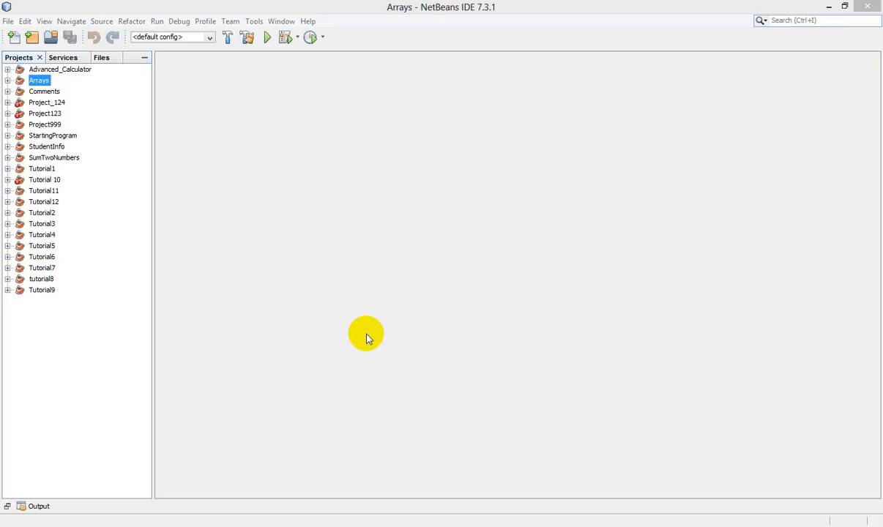
pyautogui.moveTo(367, 334)
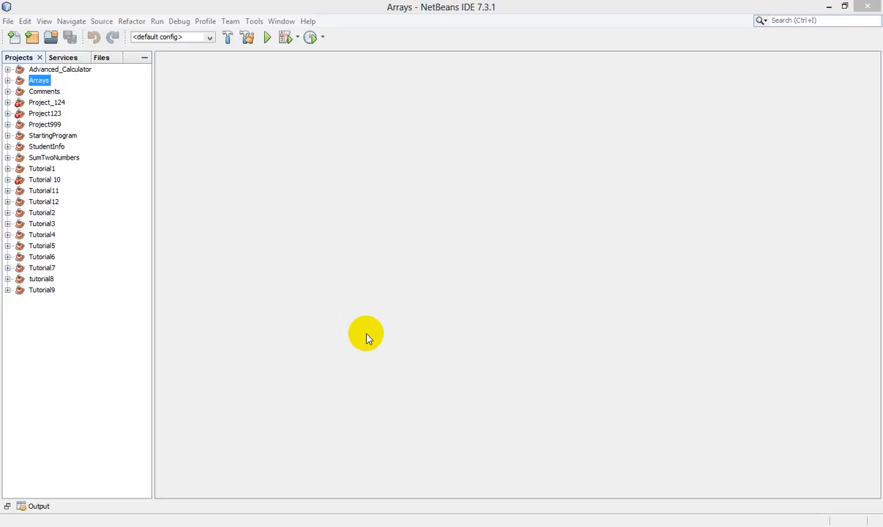
pyautogui.moveTo(315, 334)
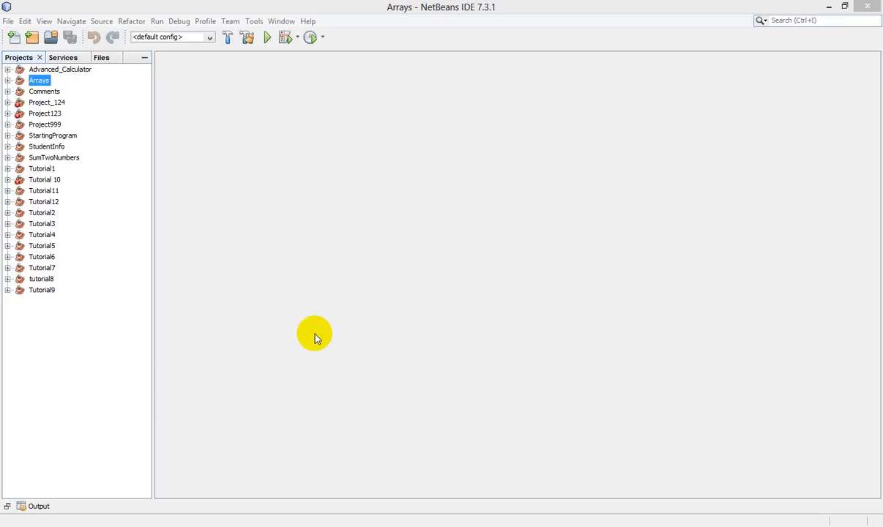
pyautogui.moveTo(287, 306)
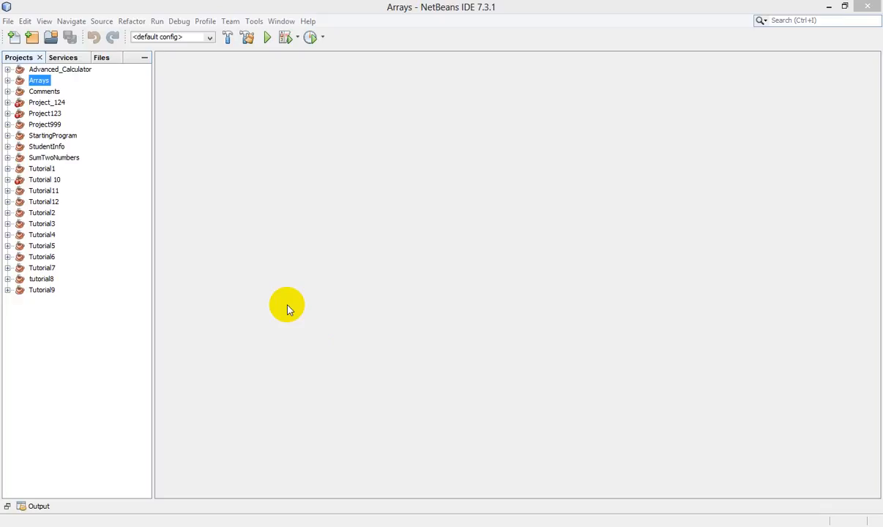
pyautogui.moveTo(316, 250)
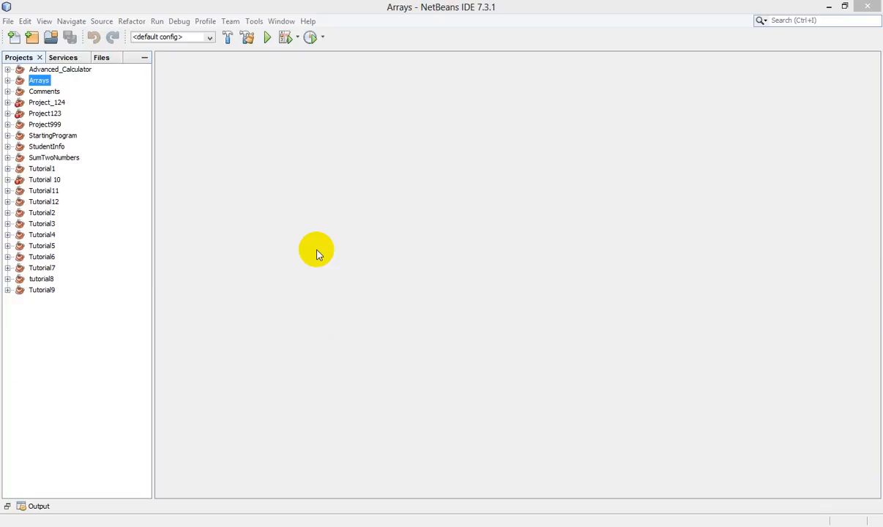
pyautogui.moveTo(256, 185)
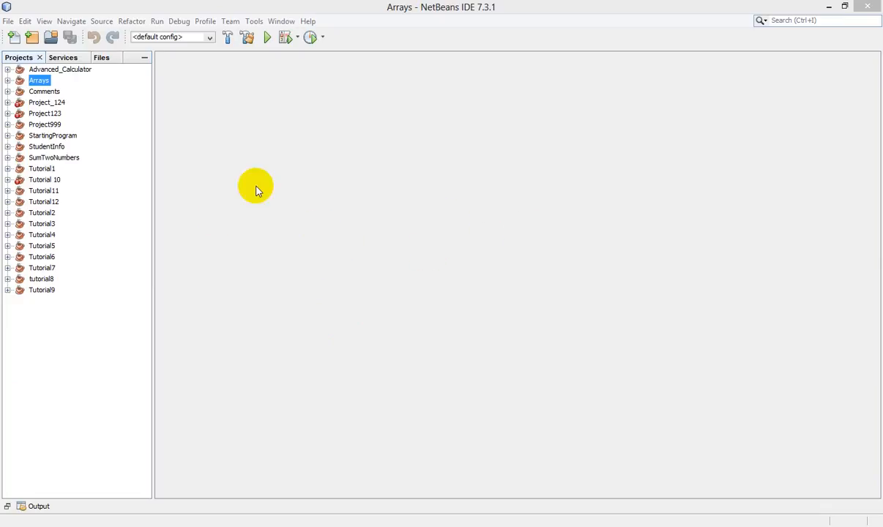
pyautogui.moveTo(418, 287)
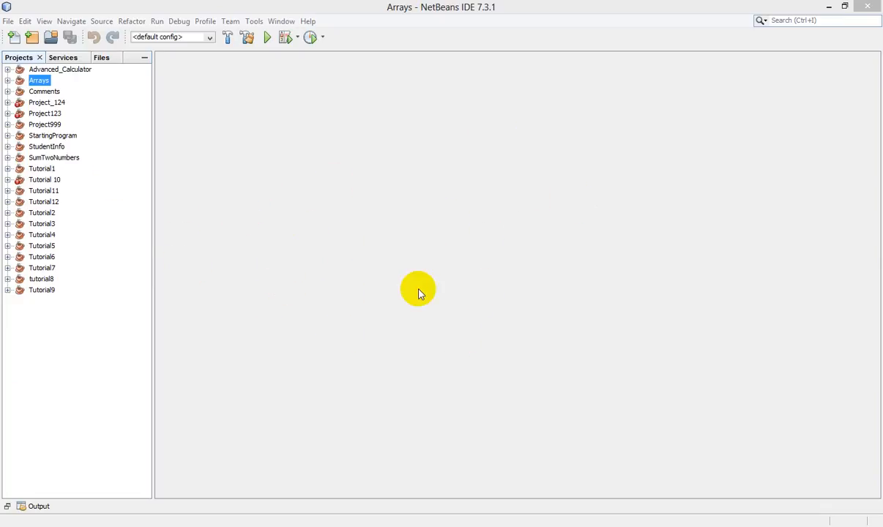
pyautogui.moveTo(252, 242)
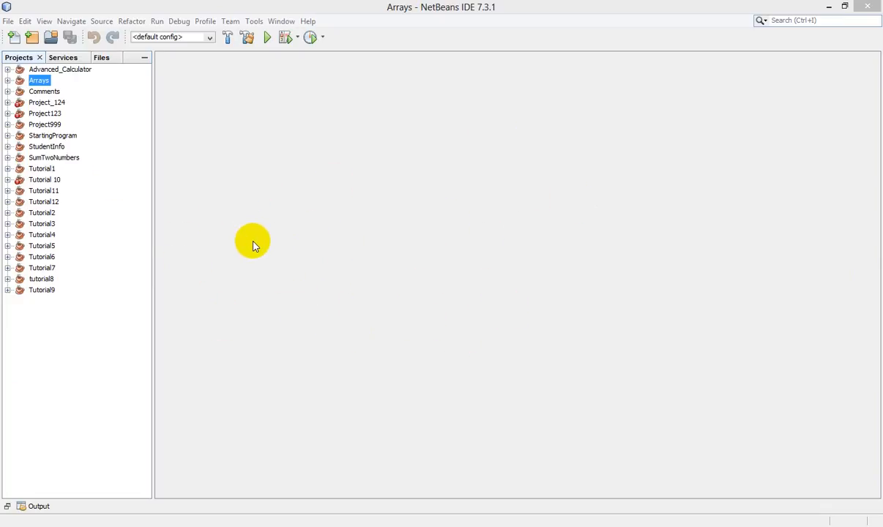
pyautogui.moveTo(258, 243)
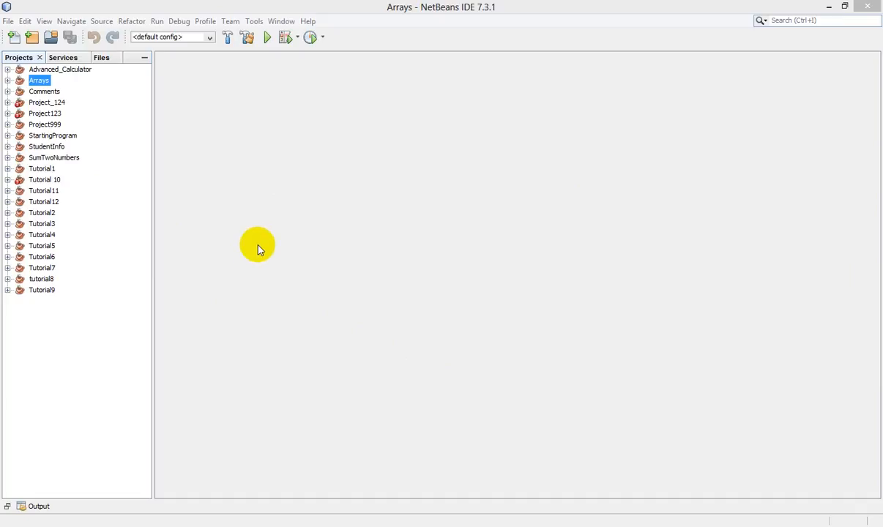
pyautogui.moveTo(310, 237)
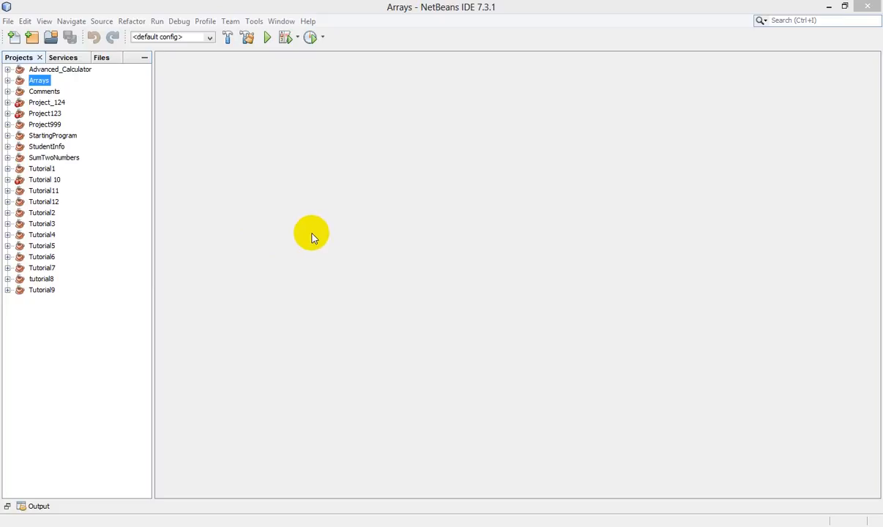
pyautogui.moveTo(304, 290)
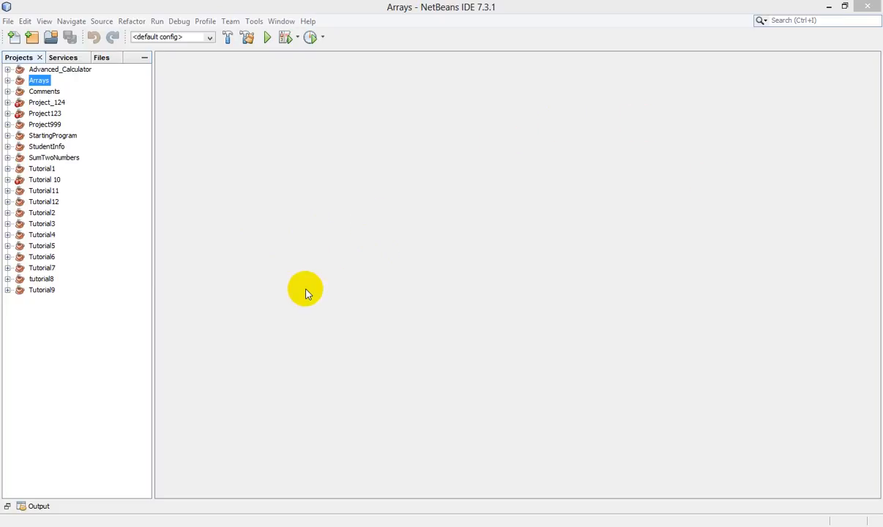
pyautogui.moveTo(9, 21)
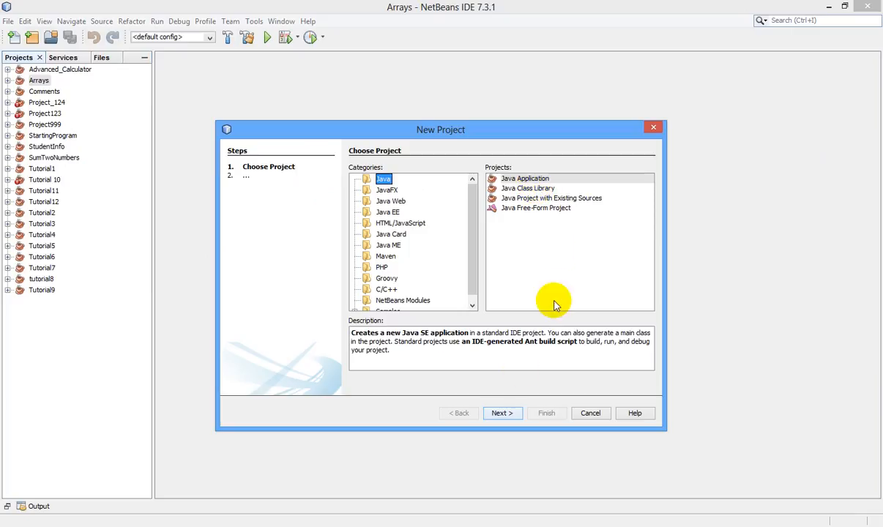
# - Name the Java application HelloWorld with main class Application and finish creating it
pyautogui.click(503, 413)
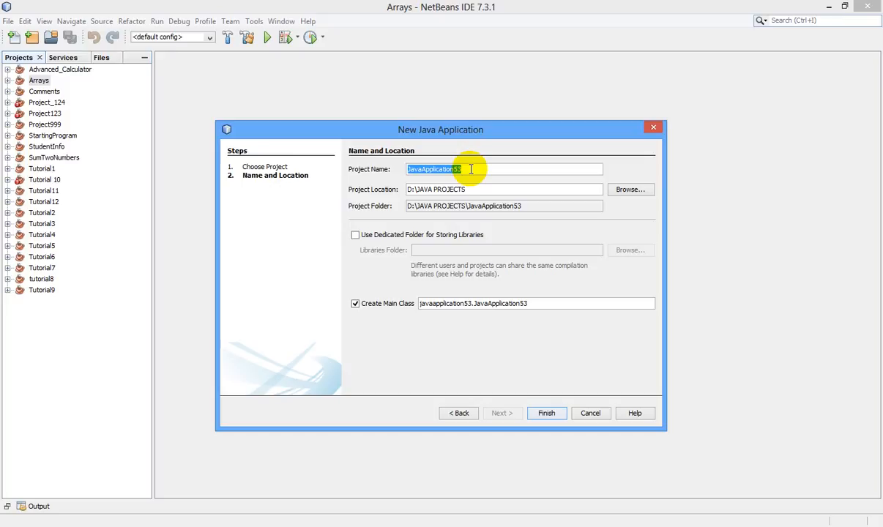
pyautogui.write('Hello')
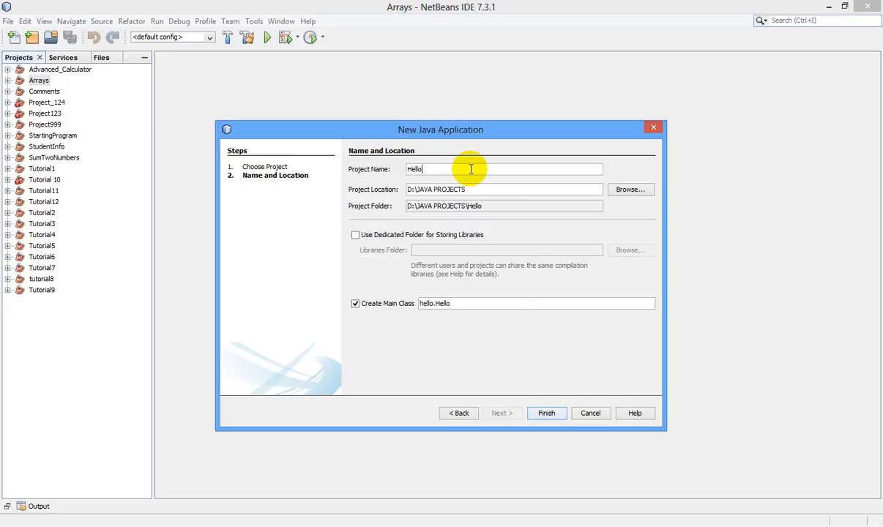
pyautogui.write('World')
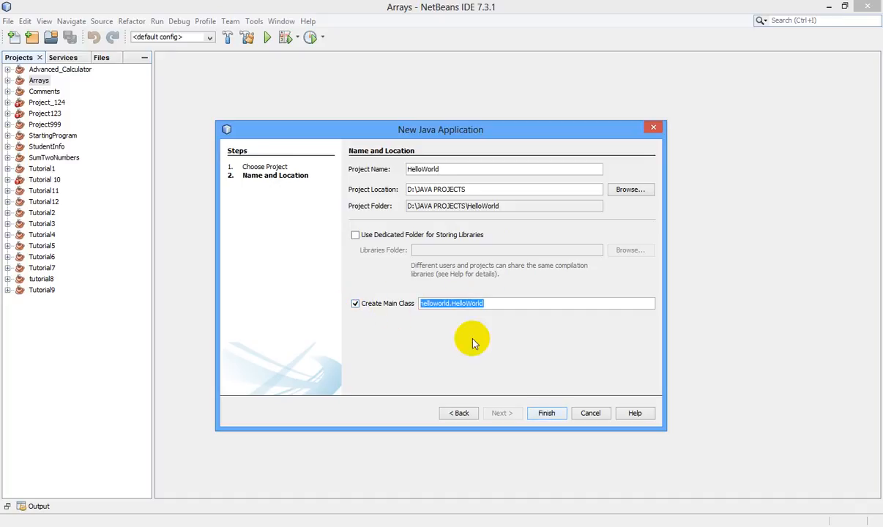
pyautogui.write('Appl')
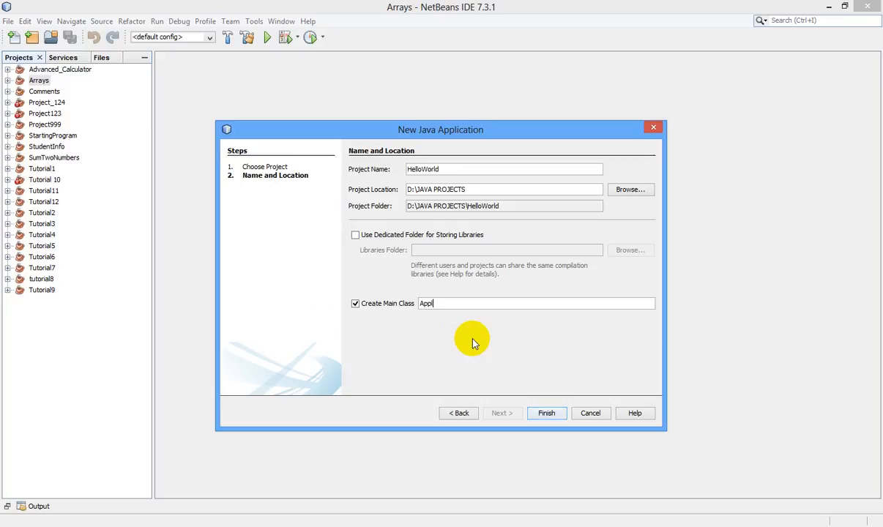
pyautogui.write('ication')
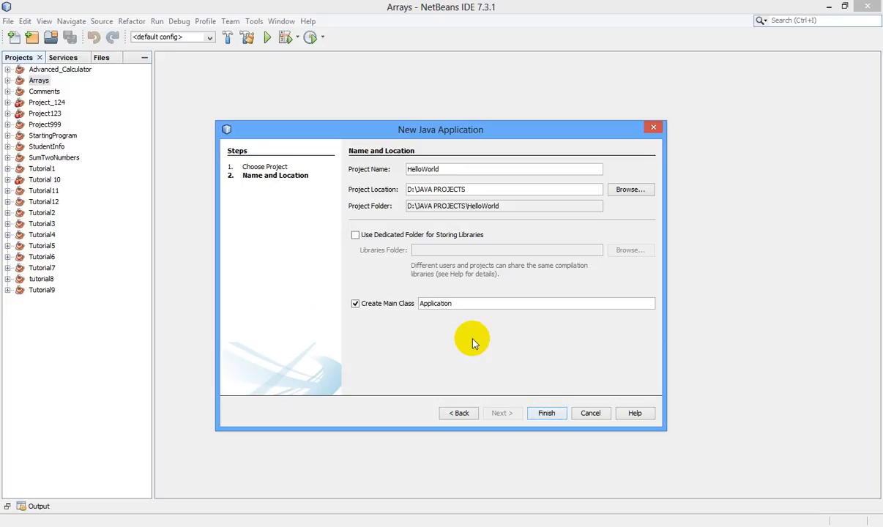
pyautogui.click(546, 413)
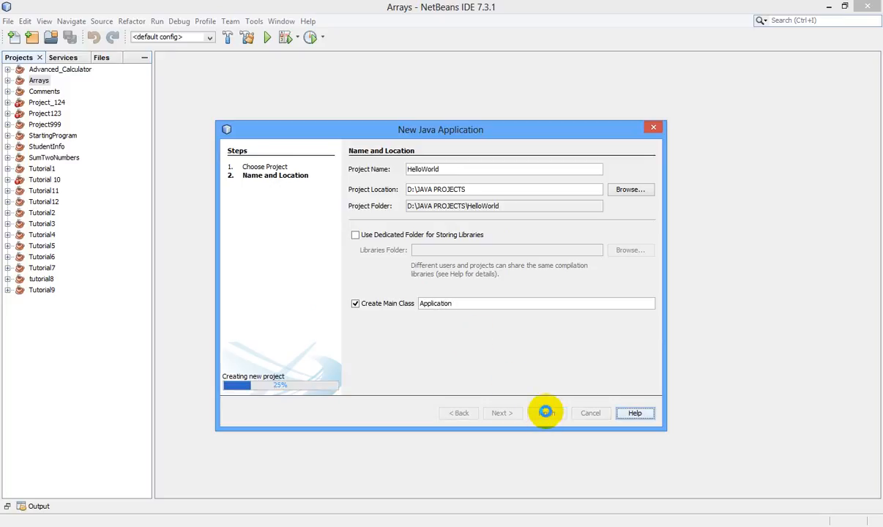
pyautogui.click(545, 413)
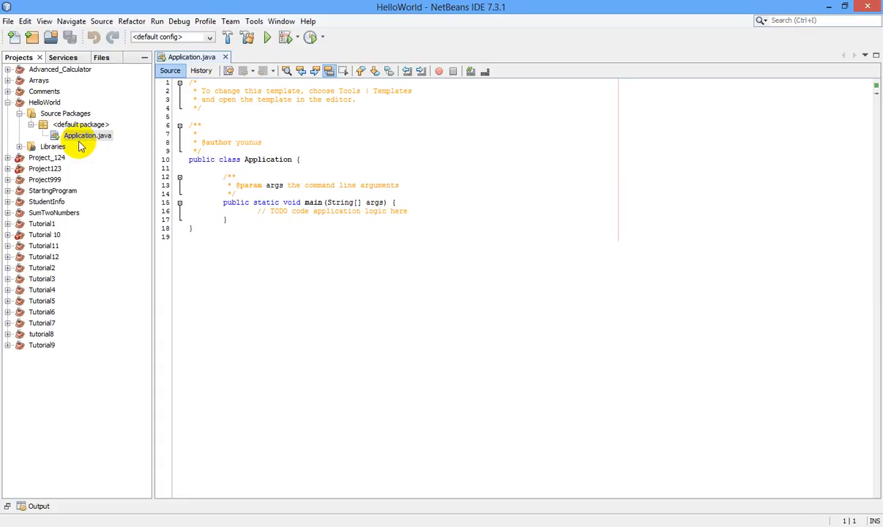
# - Bring up Application.java to give the class an empty main(String[] args) method
pyautogui.click(198, 160)
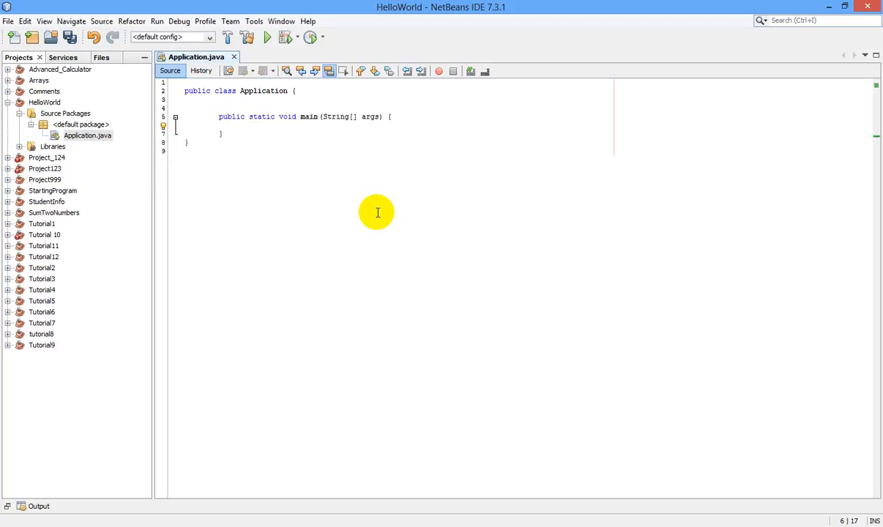
# - Write System.out.println("Hello World"); inside the main method using completion
pyautogui.click(255, 126)
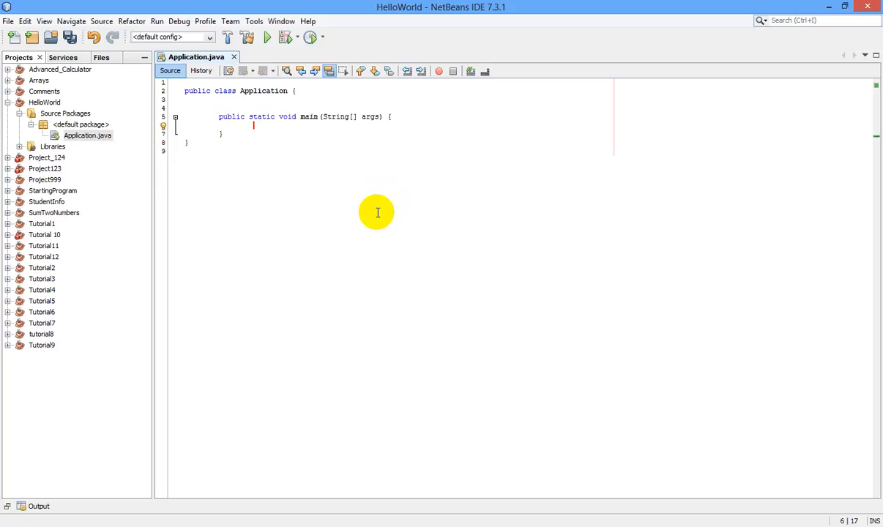
pyautogui.write('s')
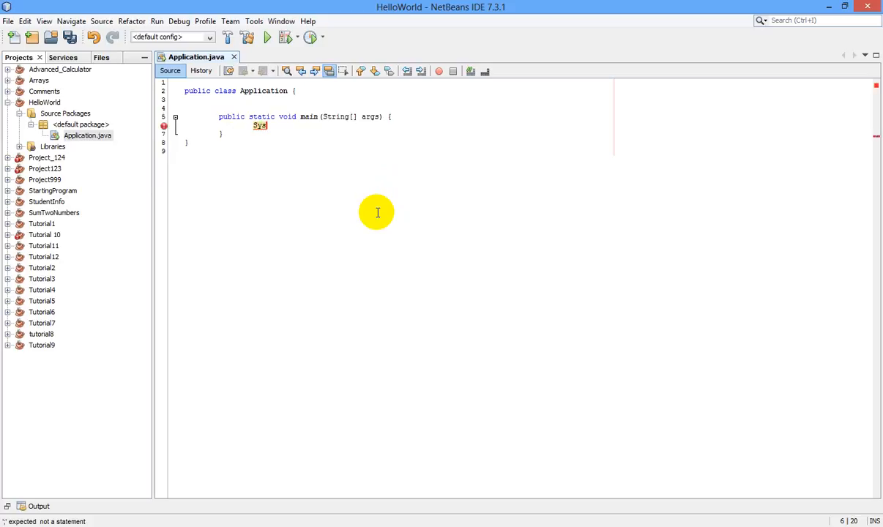
pyautogui.write('tem')
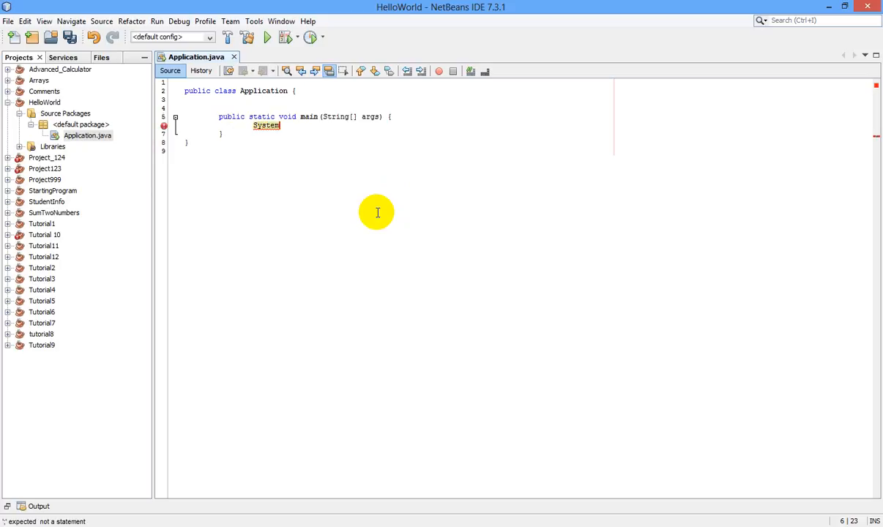
pyautogui.write('.p')
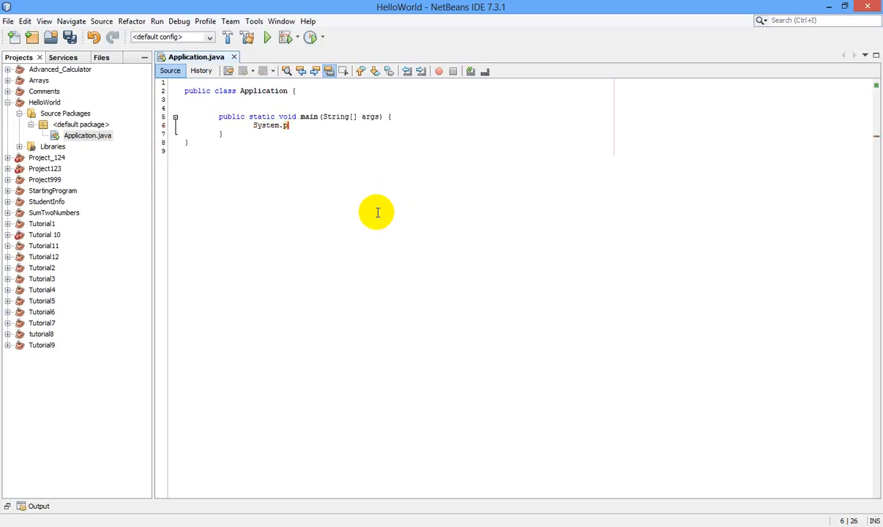
pyautogui.write('out')
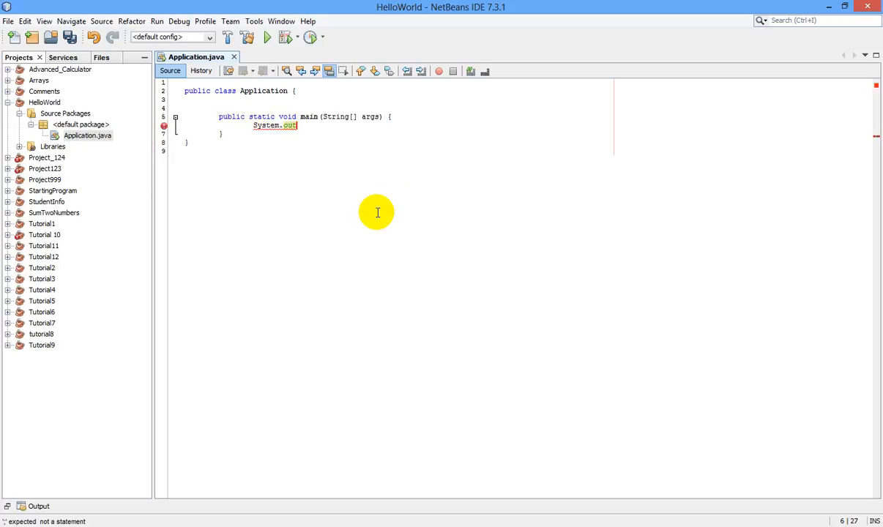
pyautogui.write('.println')
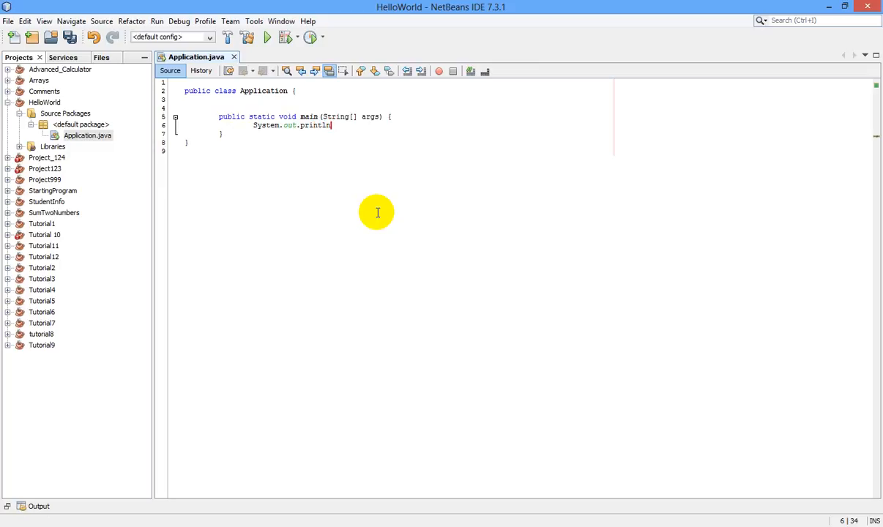
pyautogui.write('()')
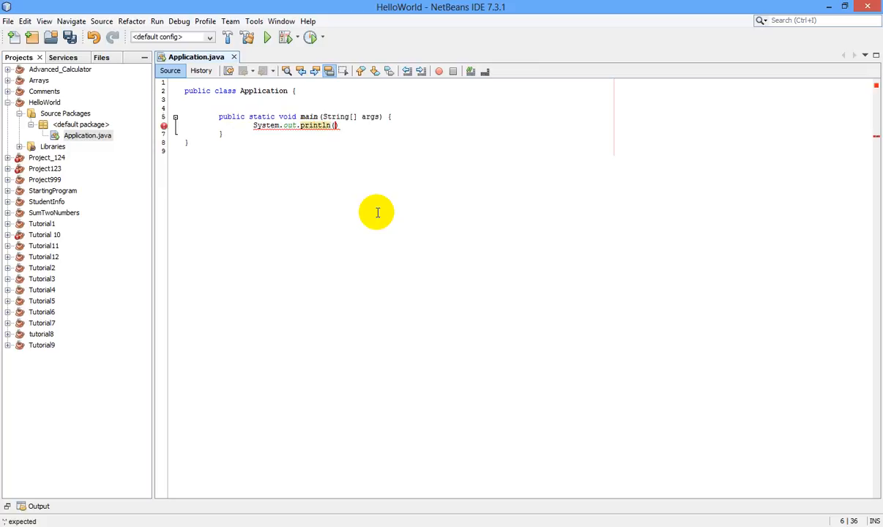
pyautogui.write('""')
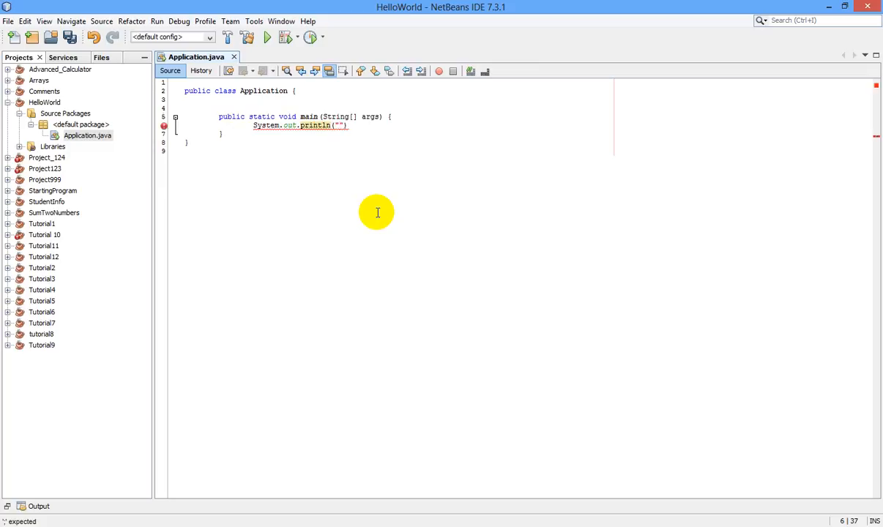
pyautogui.moveTo(336, 131)
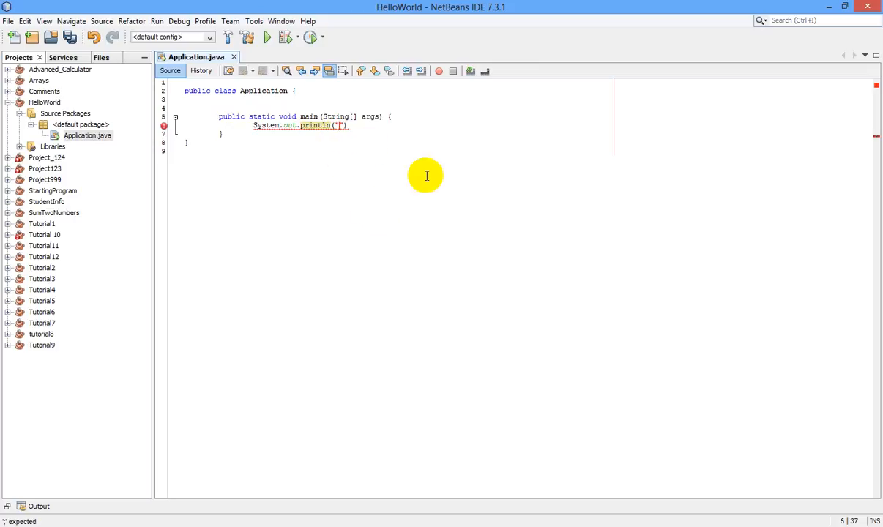
pyautogui.write('Hello')
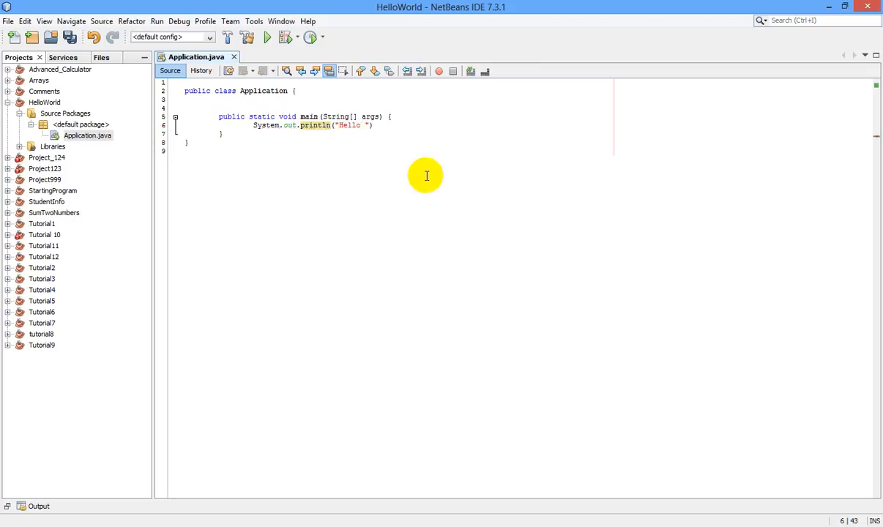
pyautogui.write('World')
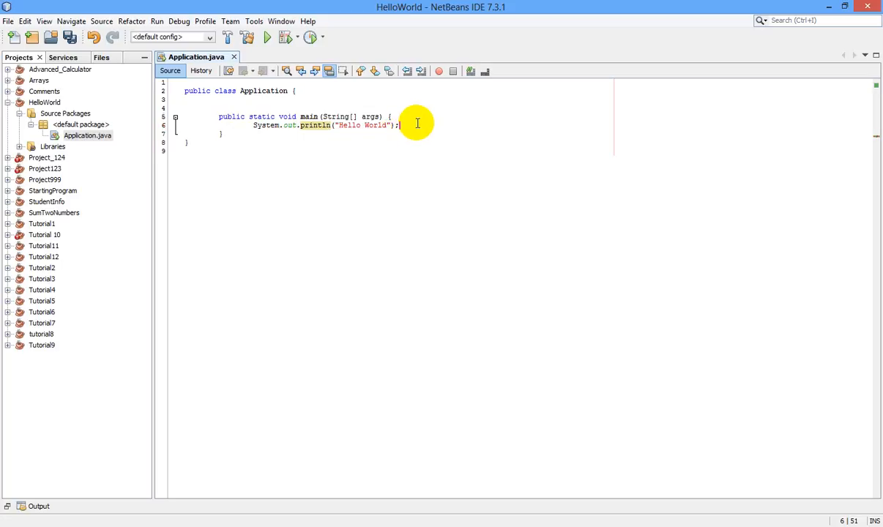
pyautogui.moveTo(344, 257)
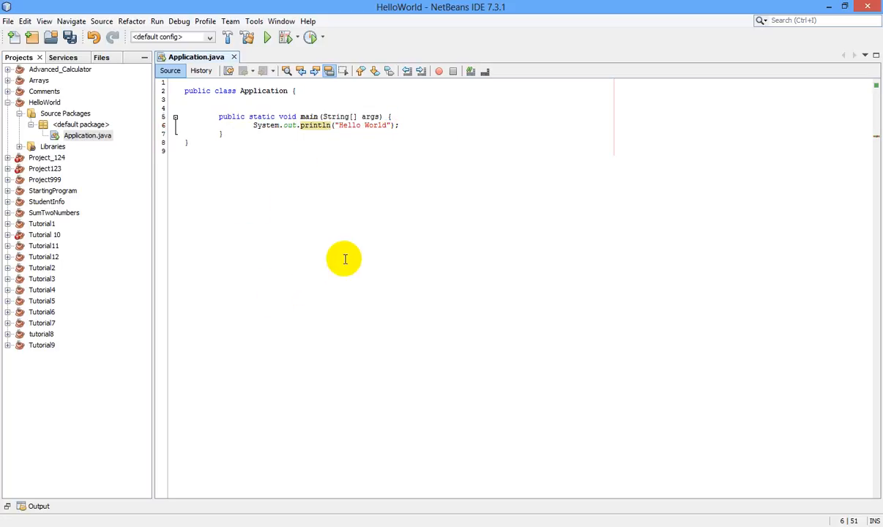
pyautogui.moveTo(208, 132)
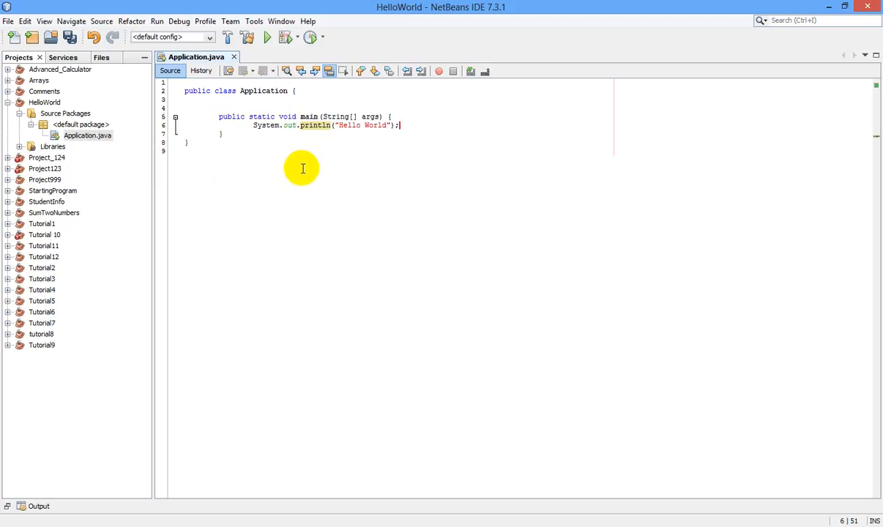
pyautogui.moveTo(271, 139)
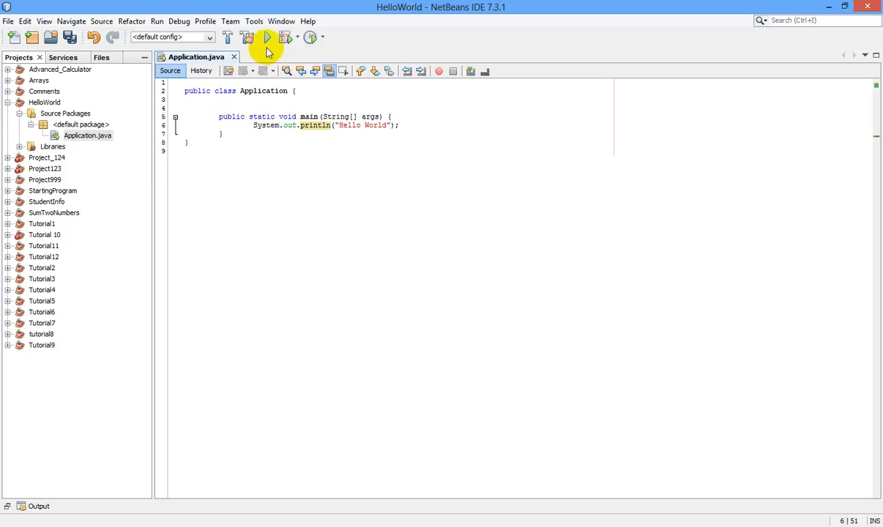
# - Run the HelloWorld project so the Output shows Hello World and BUILD SUCCESSFUL
pyautogui.click(266, 38)
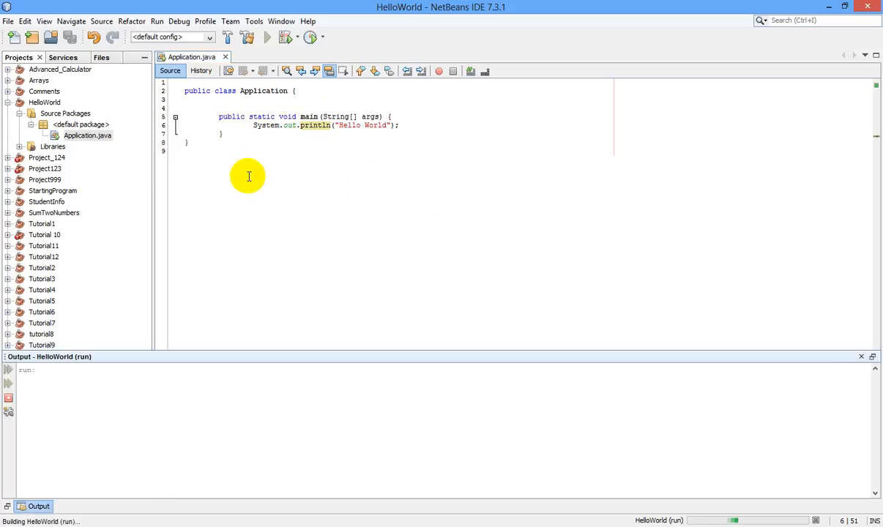
pyautogui.click(267, 38)
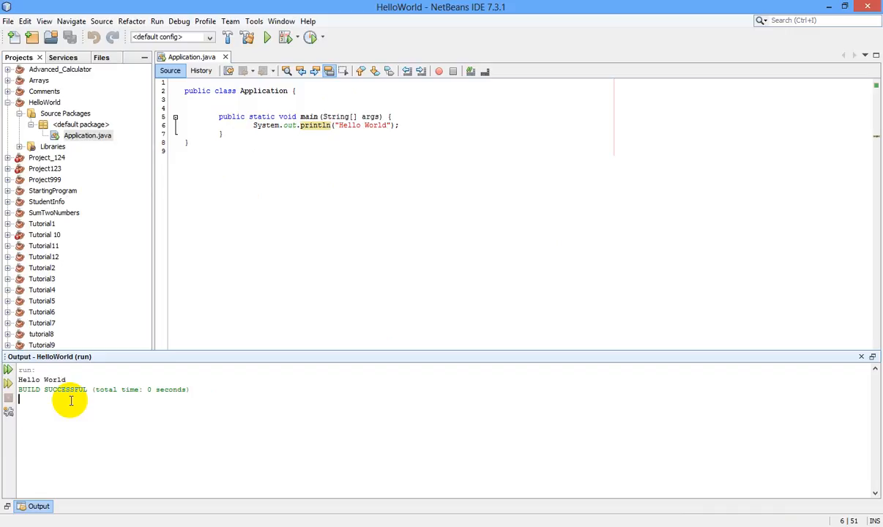
pyautogui.moveTo(298, 401)
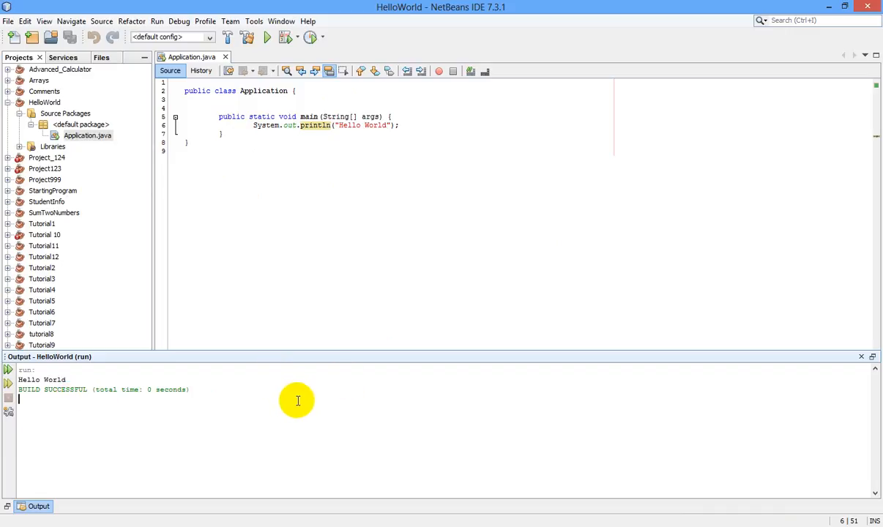
pyautogui.moveTo(362, 200)
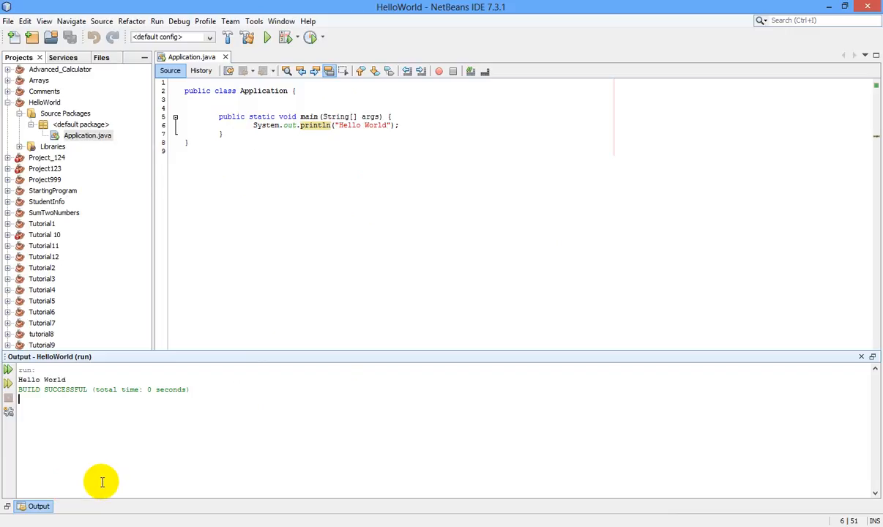
pyautogui.moveTo(103, 483)
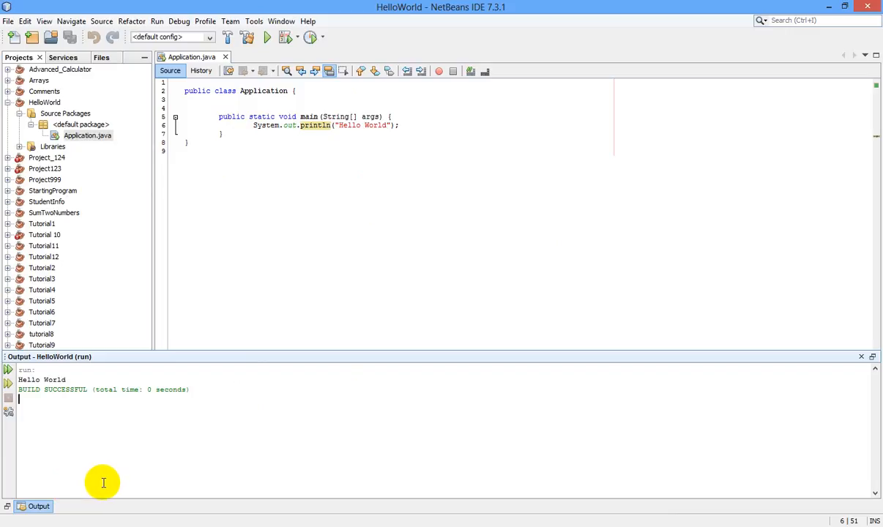